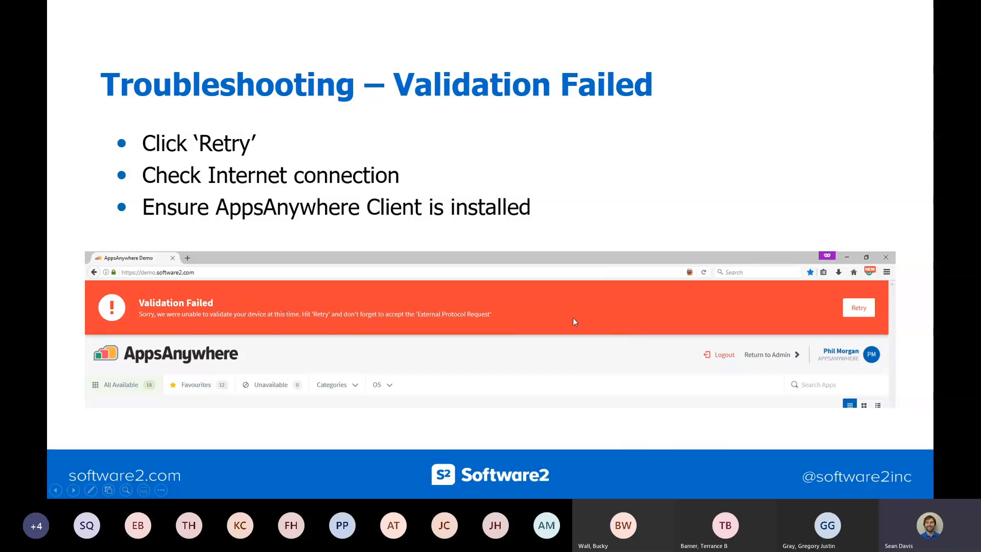
mouse_move(287, 295)
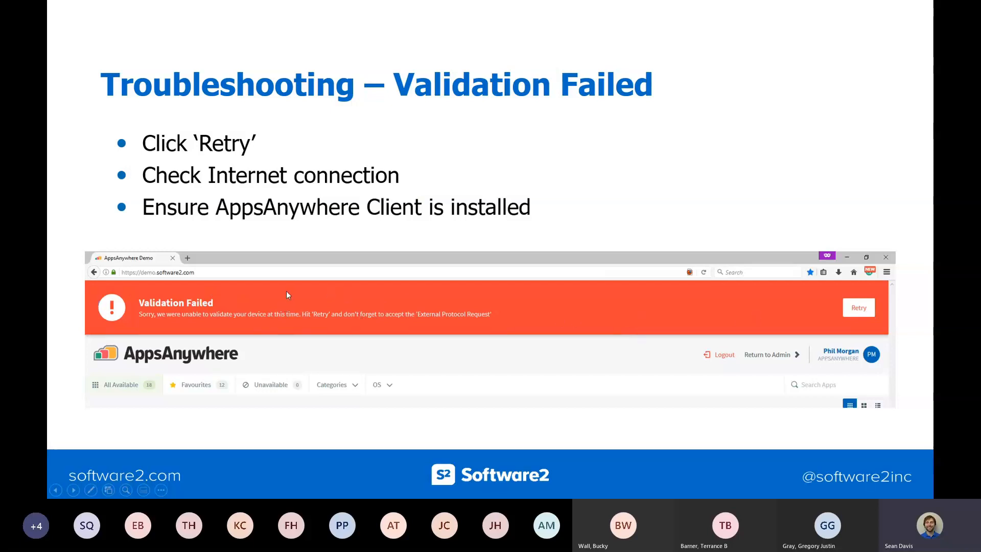
mouse_move(260, 309)
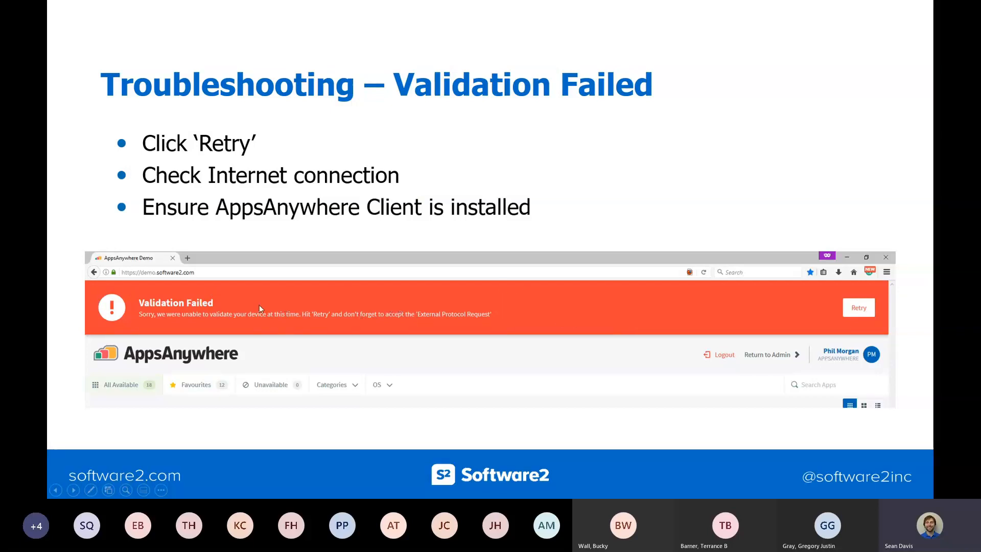
mouse_move(594, 306)
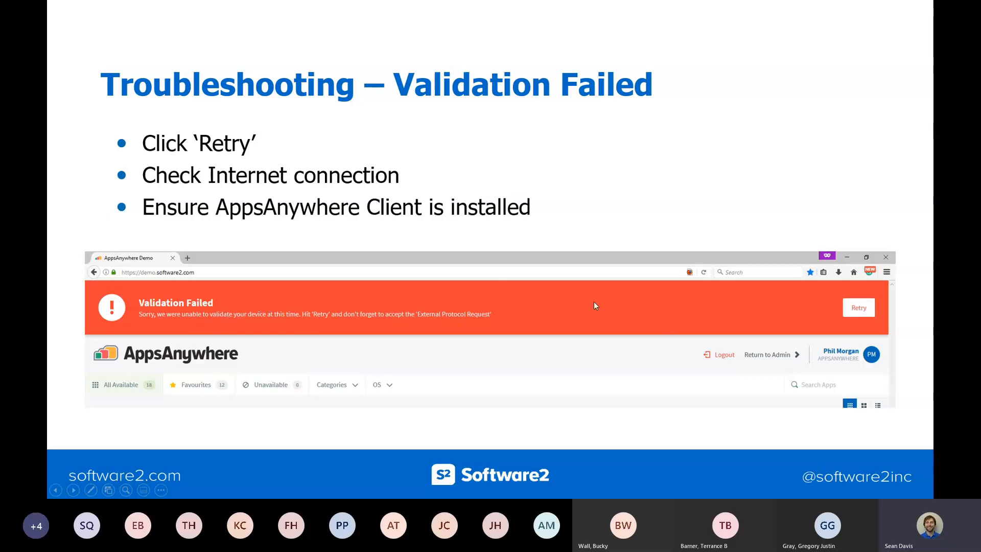
mouse_move(663, 311)
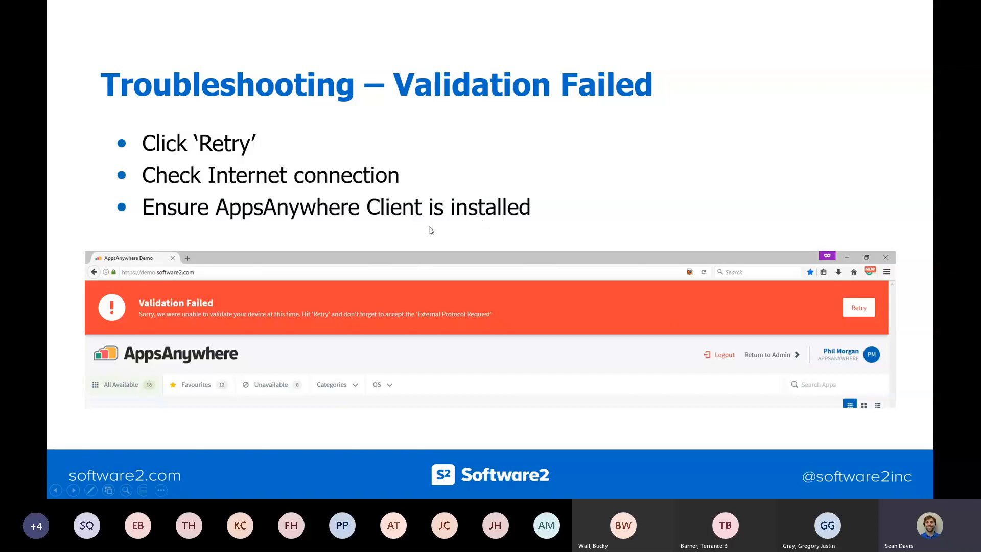
mouse_move(605, 299)
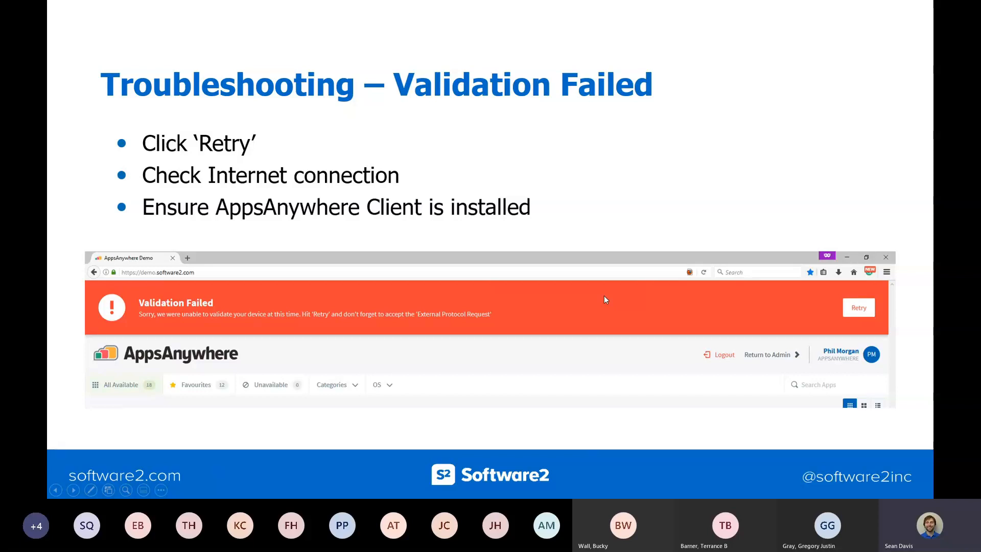
mouse_move(499, 303)
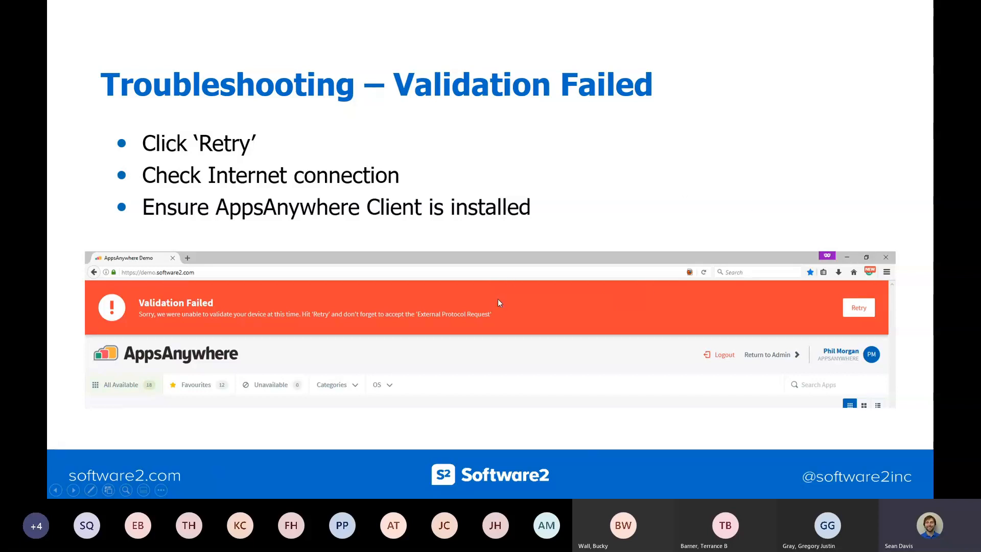
mouse_move(352, 192)
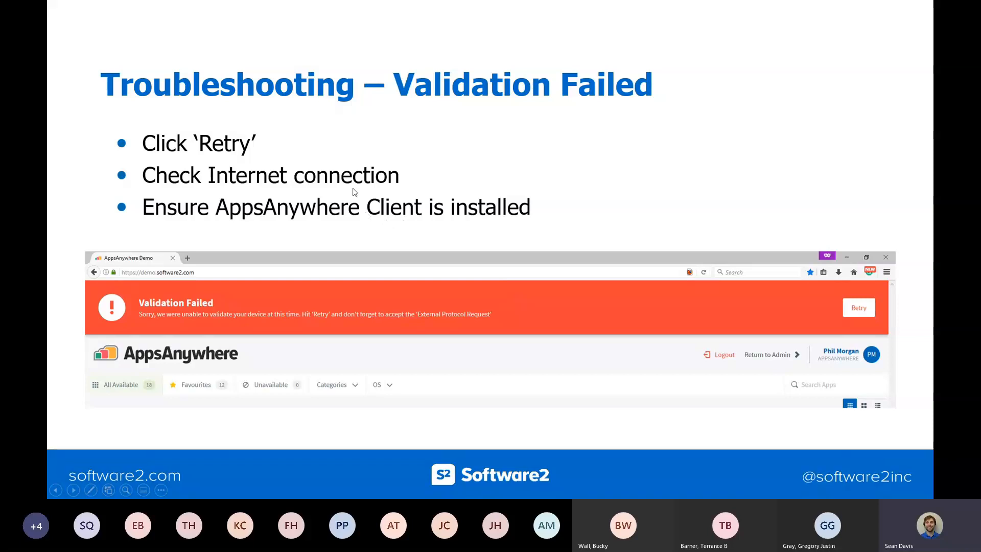
mouse_move(394, 213)
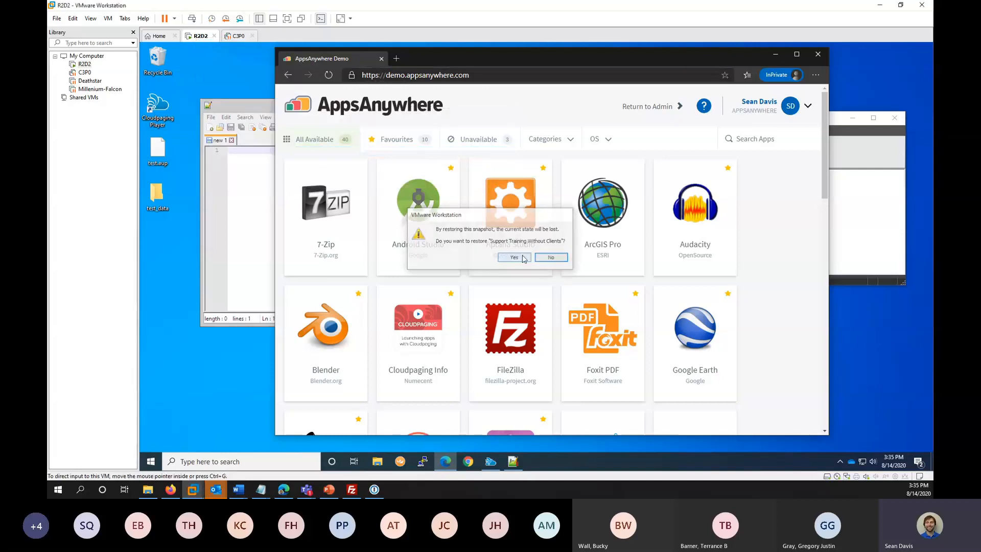
Step: Restore the R2D2 VM snapshot, dismiss the Removable Devices notice, and bring up Edge's taskbar menu
click(513, 257)
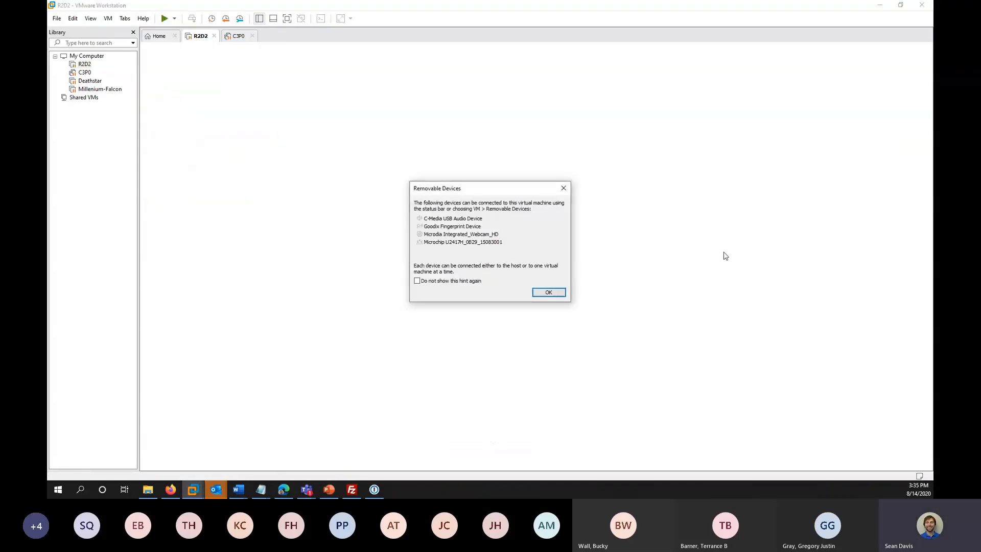
click(548, 293)
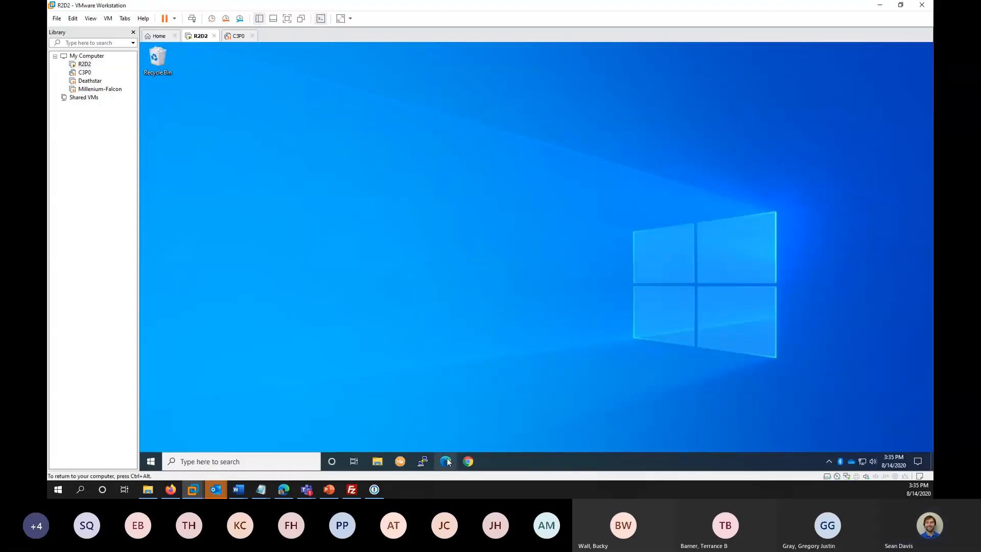
right_click(445, 461)
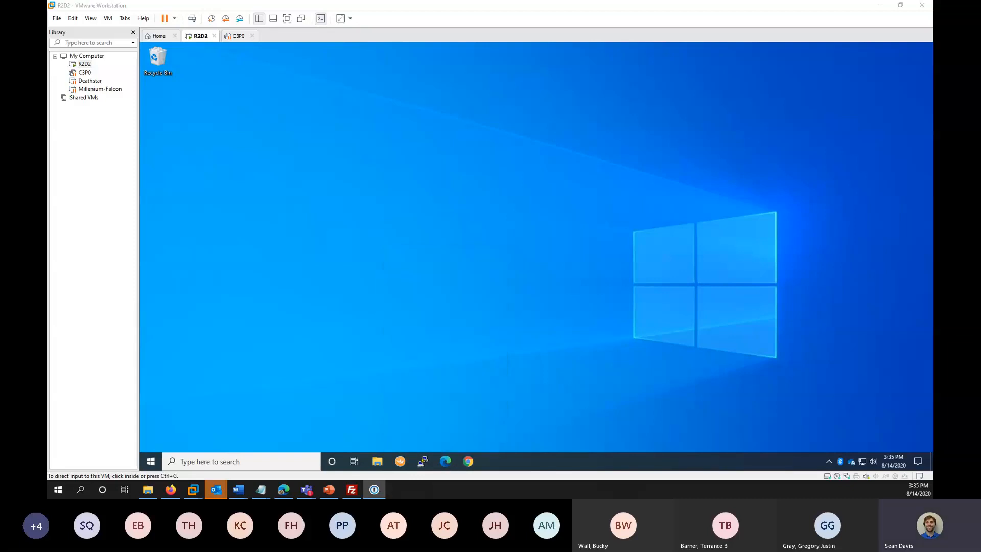
click(445, 461)
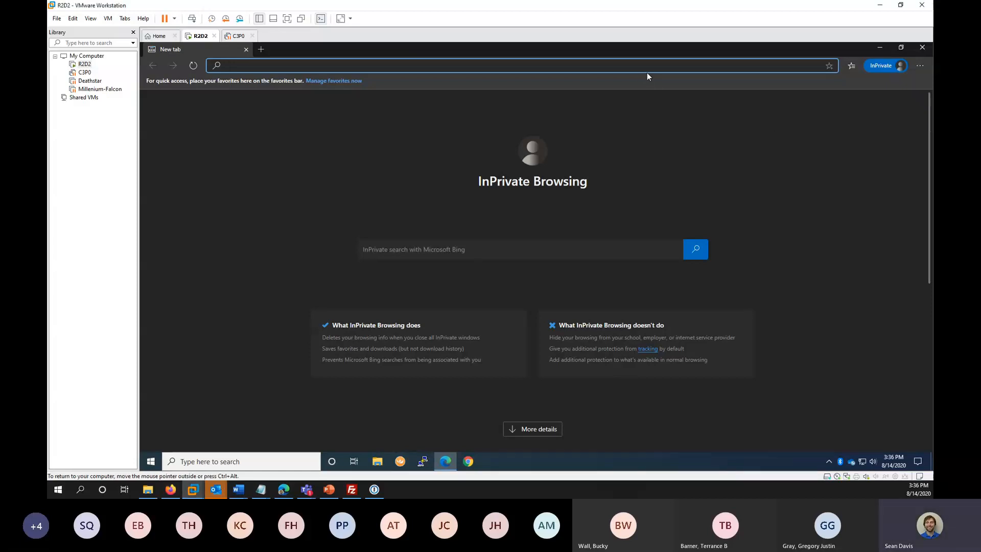
text(https://demo.appsanywhere.com/login)
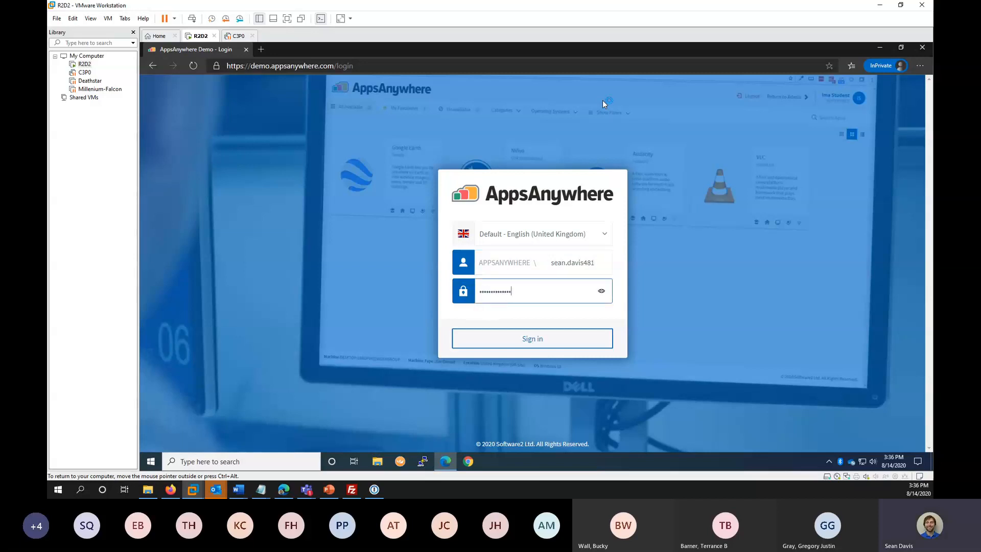
click(531, 338)
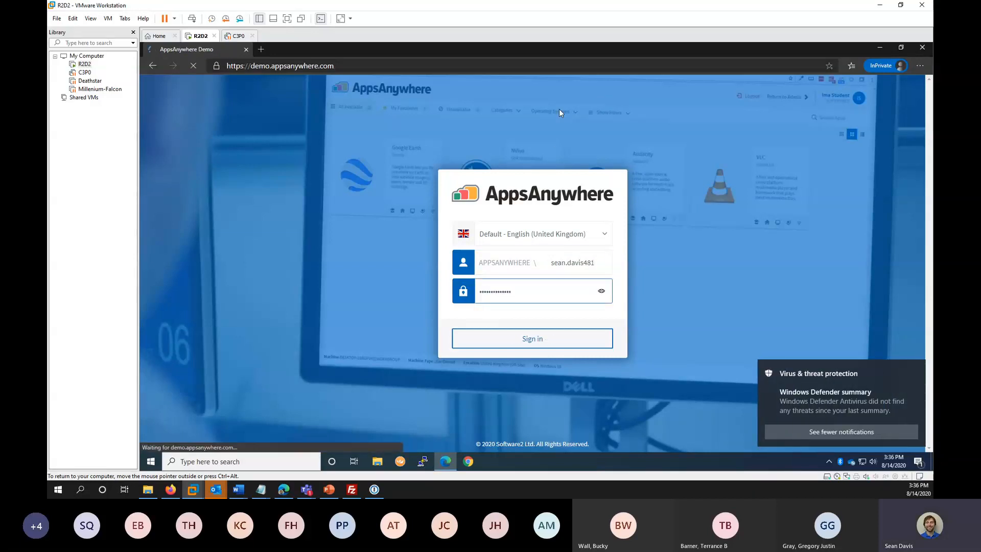
click(532, 338)
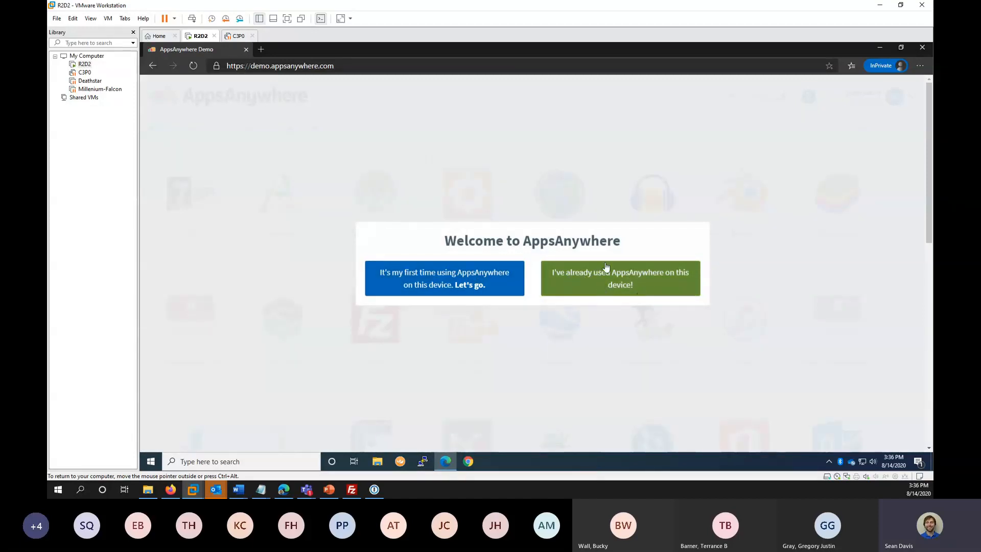
mouse_move(400, 141)
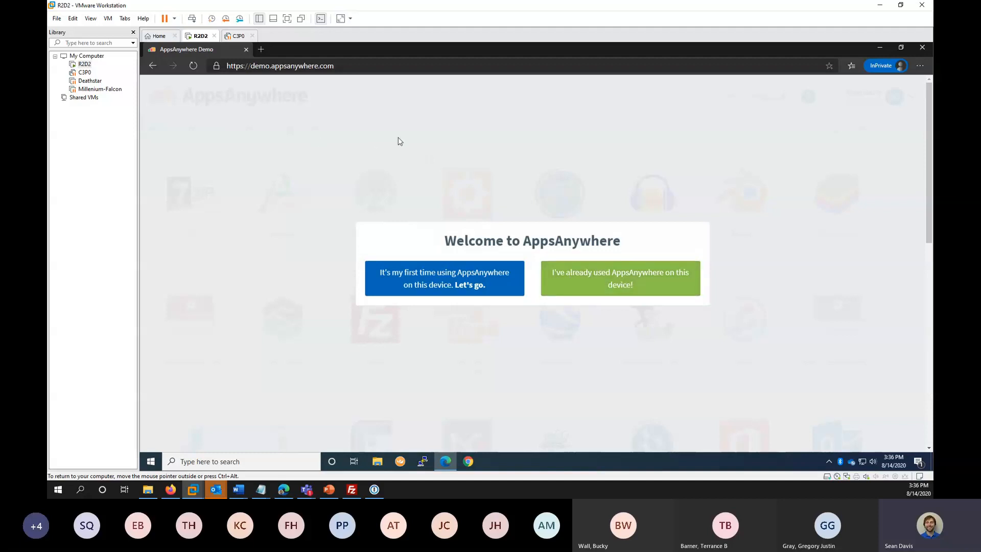
click(619, 278)
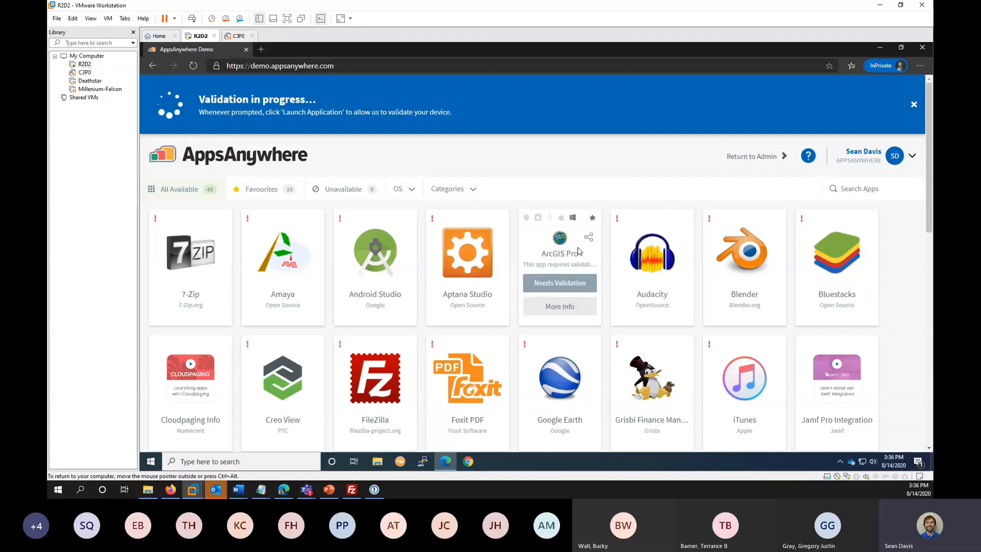
mouse_move(507, 148)
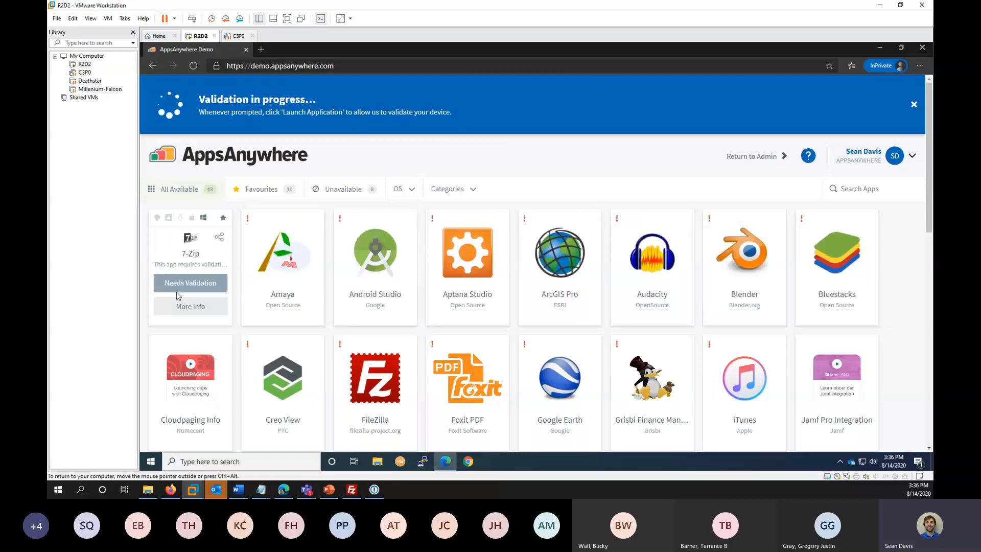
mouse_move(641, 187)
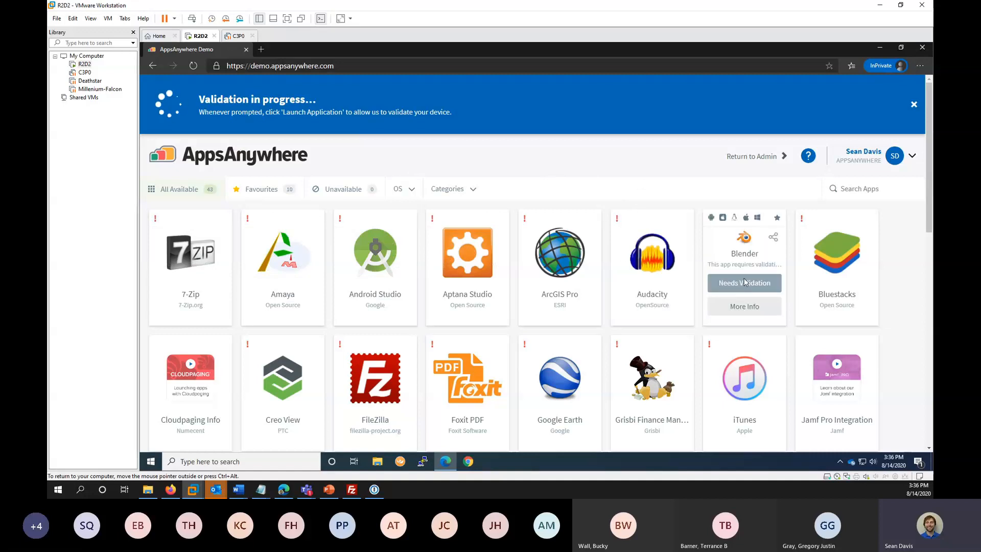
mouse_move(467, 282)
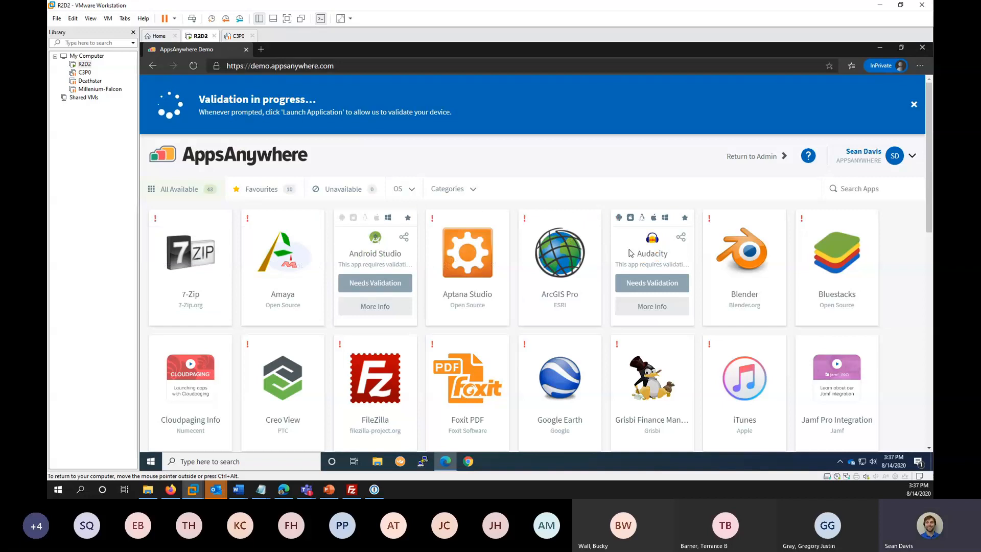
mouse_move(744, 283)
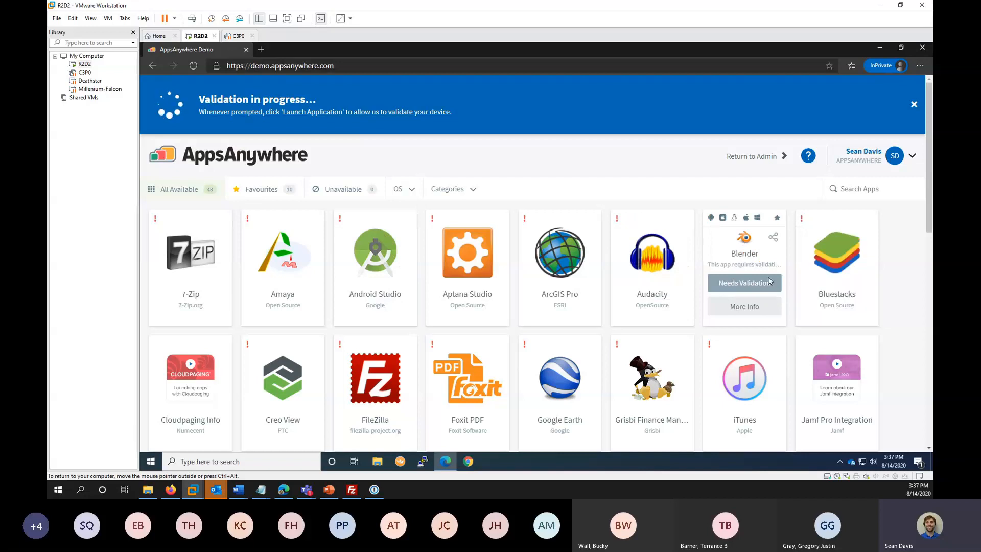
click(913, 104)
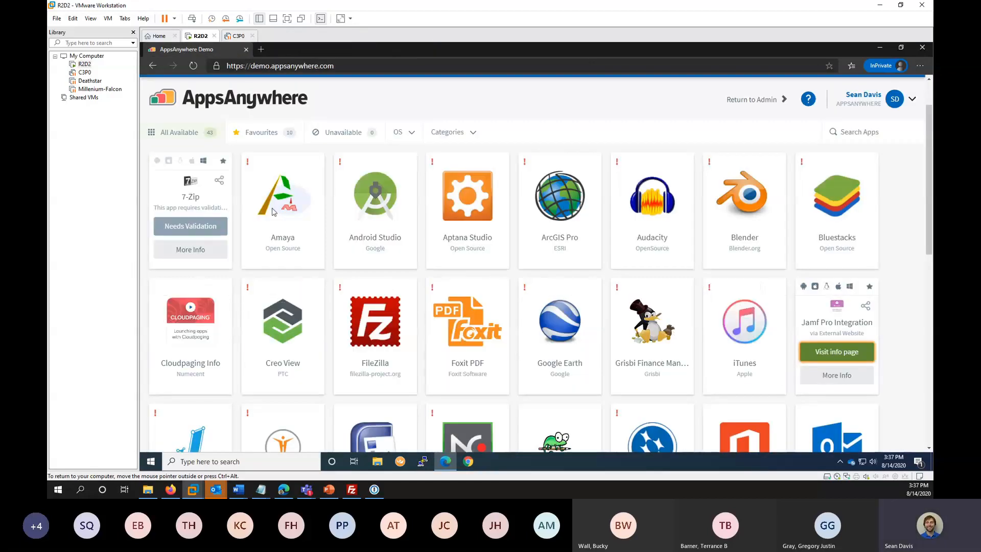
Step: Scroll the catalogue to reveal JASP, Microsoft Visio, Office365, Outlook Online and PowerPoint
scroll(down, 3)
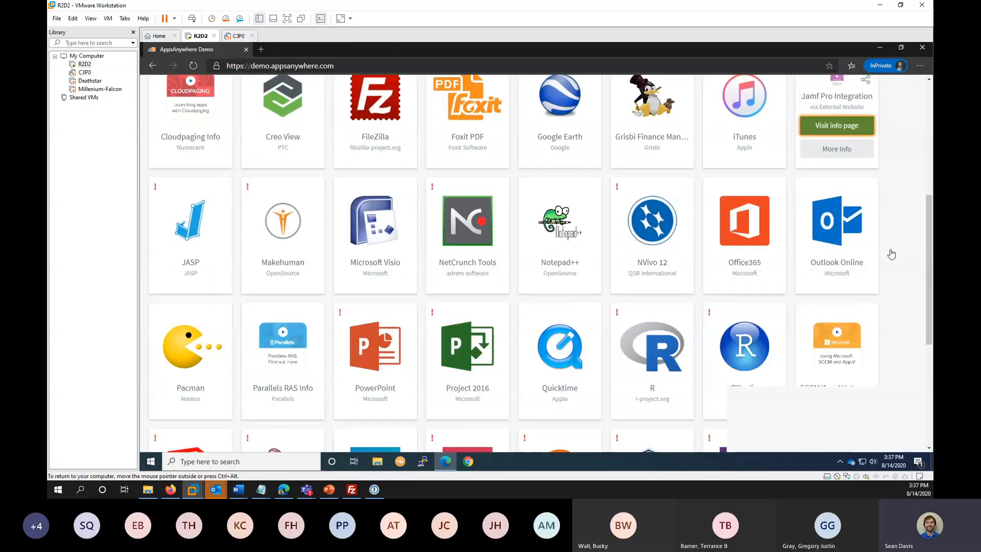
mouse_move(693, 393)
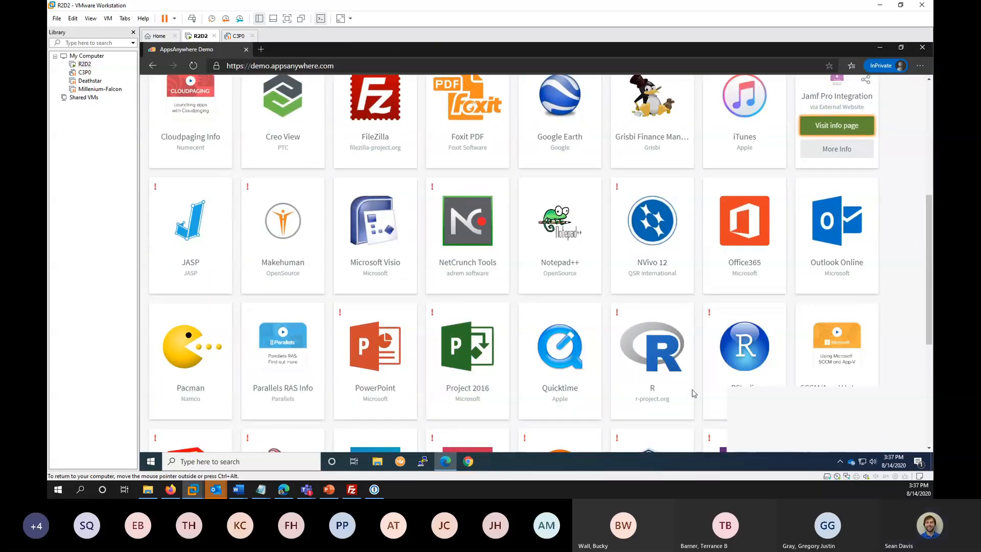
mouse_move(891, 335)
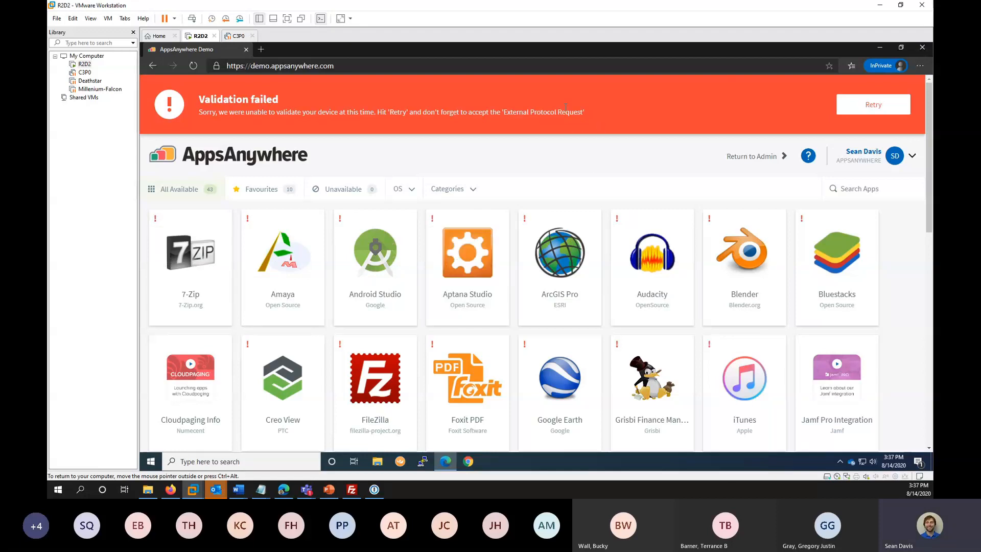
mouse_move(795, 152)
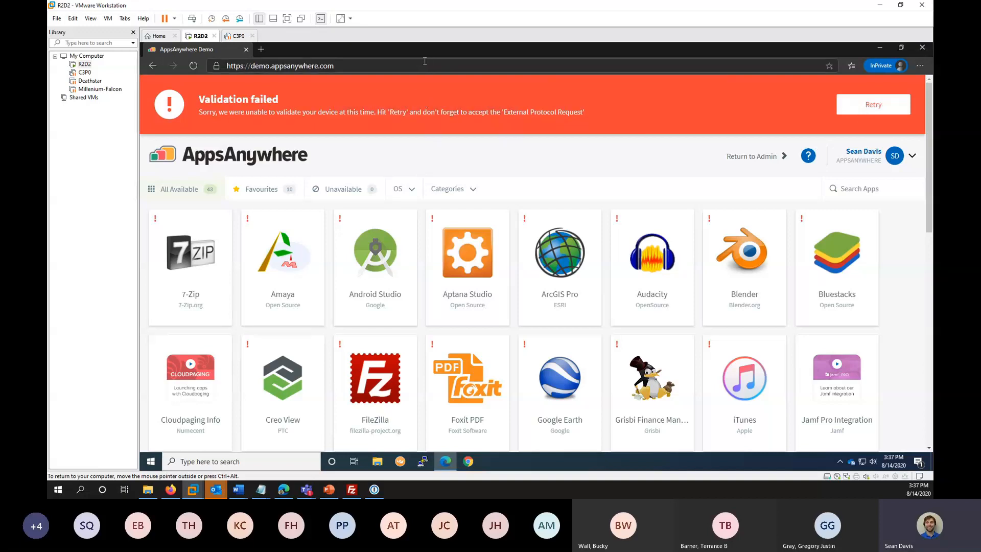
Step: Close Edge, relaunch it, and sign back in to demo.appsanywhere.com
click(921, 47)
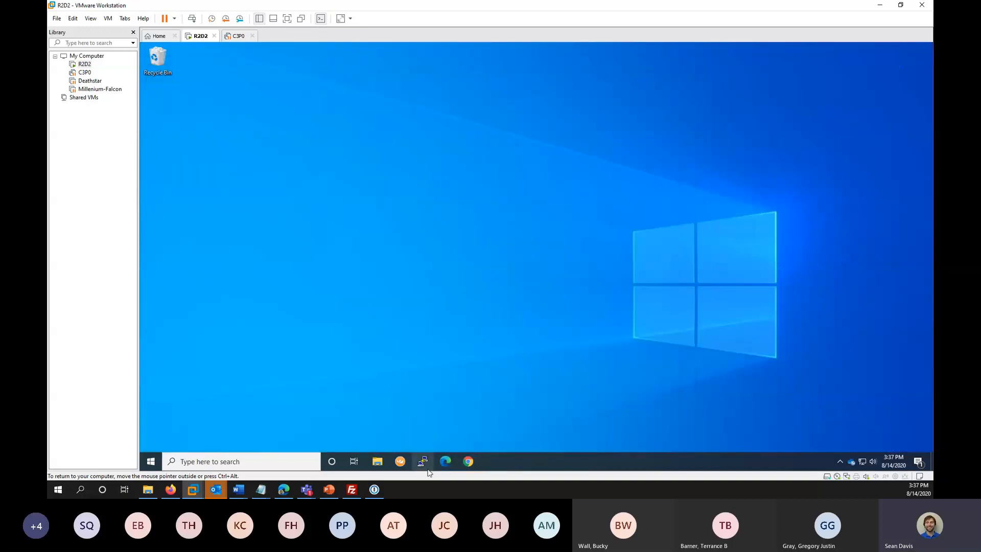
click(444, 461)
text(https://demo.appsanywhere.com)
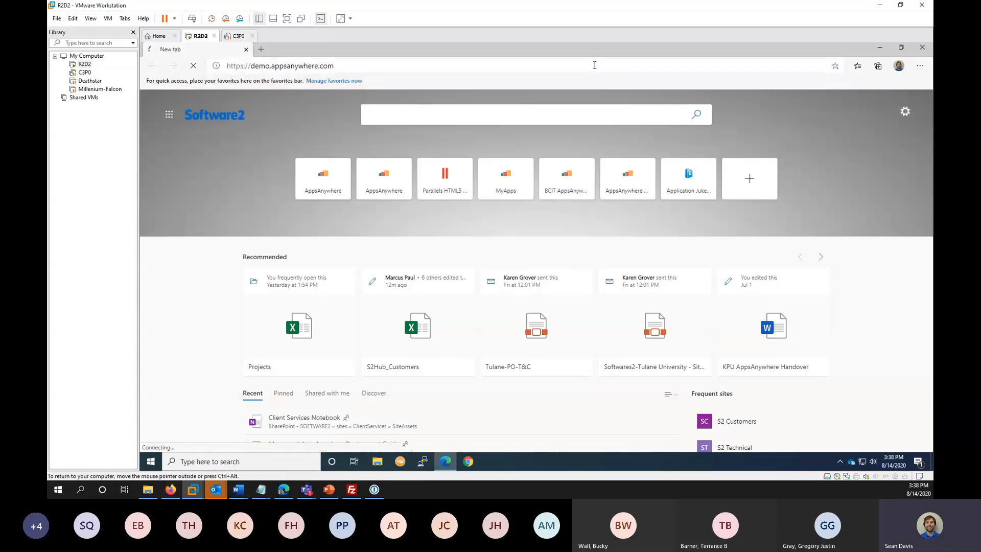
text(sean.davis481)
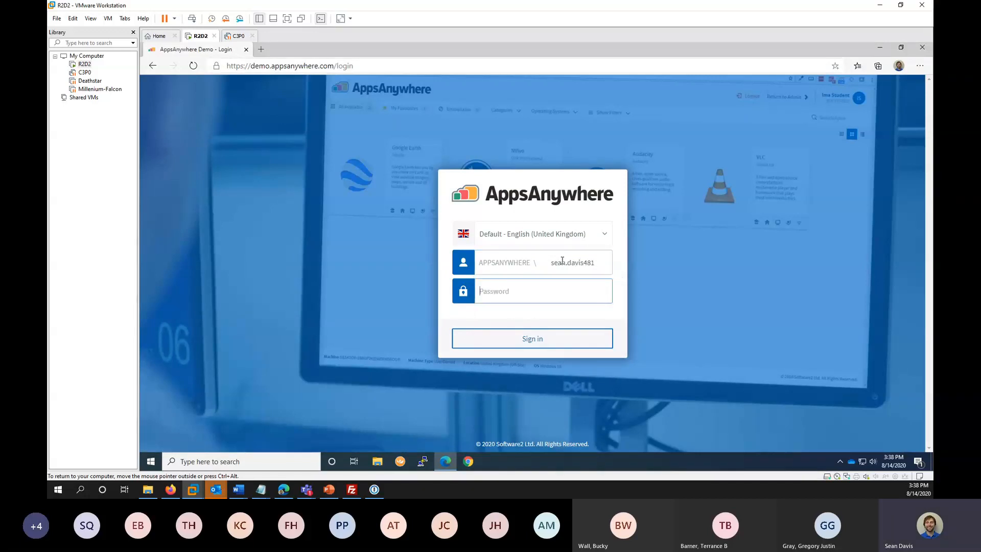
click(531, 338)
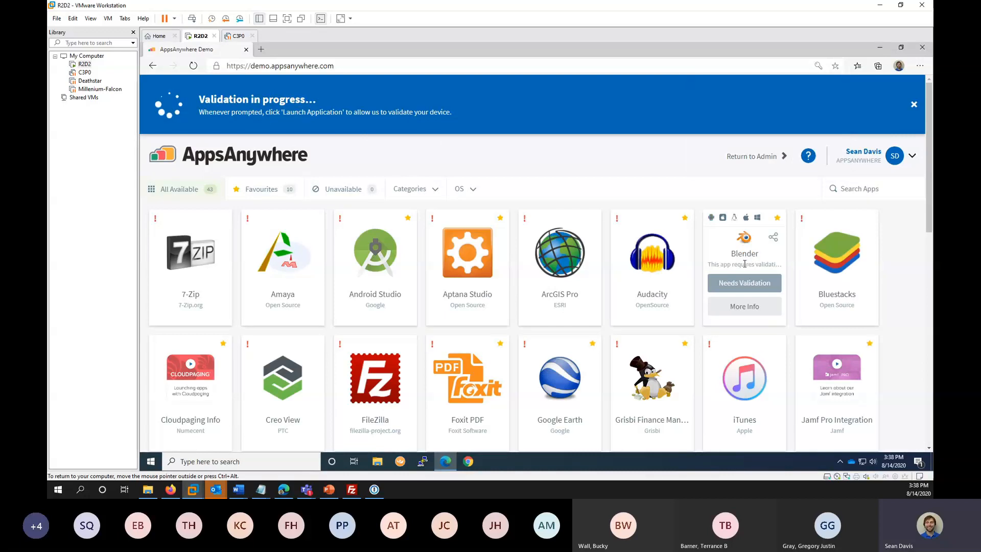
mouse_move(474, 139)
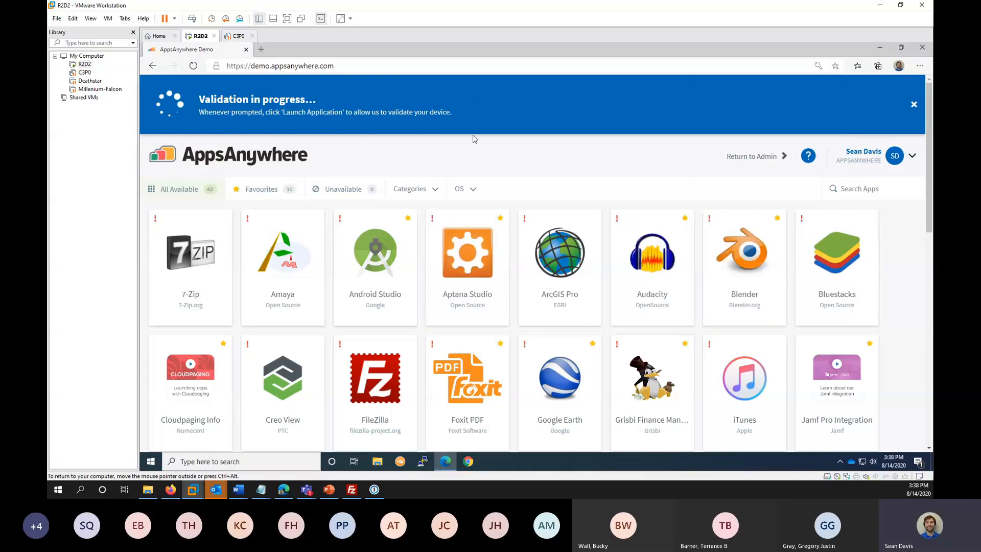
mouse_move(520, 111)
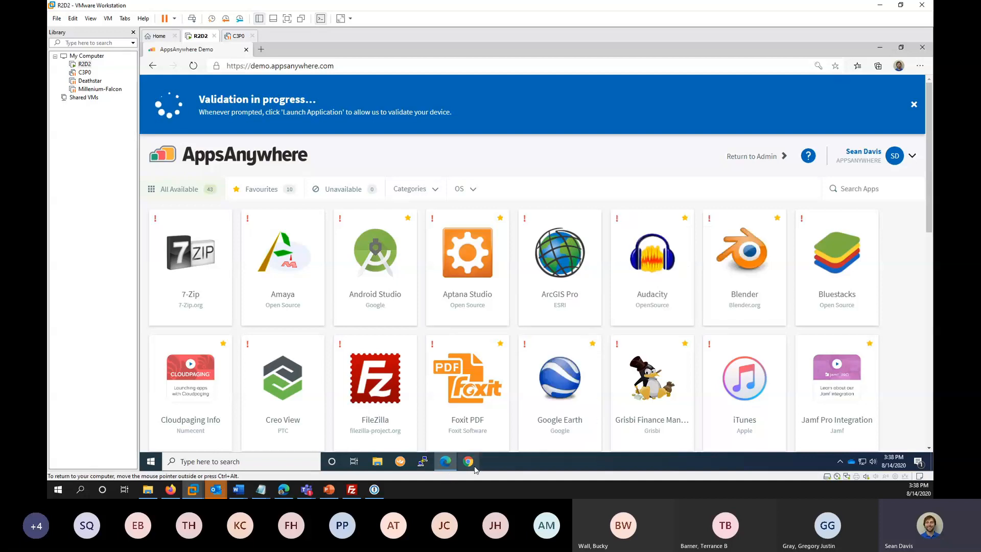
Step: Sign in to the AppsAnywhere portal from a new InPrivate window via Edge's menu
click(919, 66)
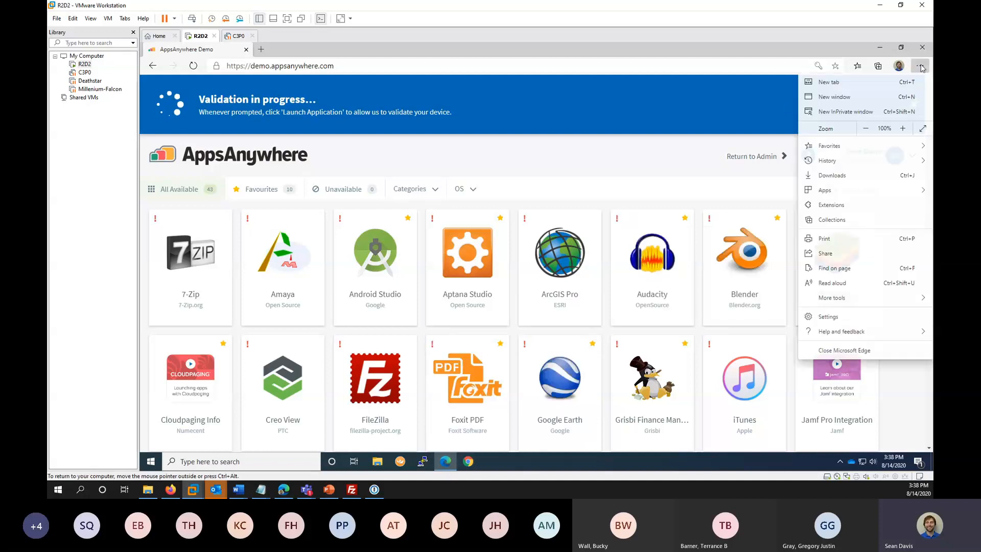
click(846, 111)
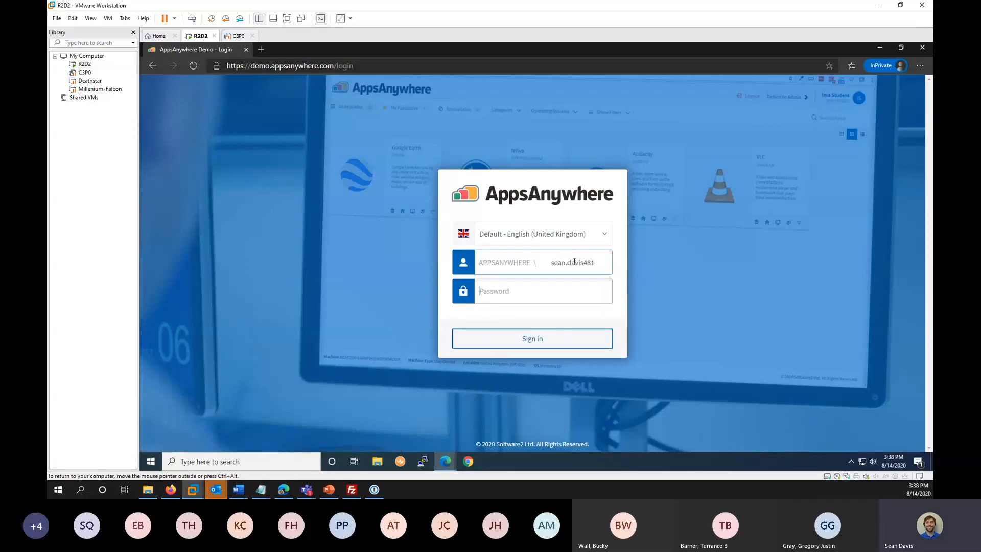
click(532, 339)
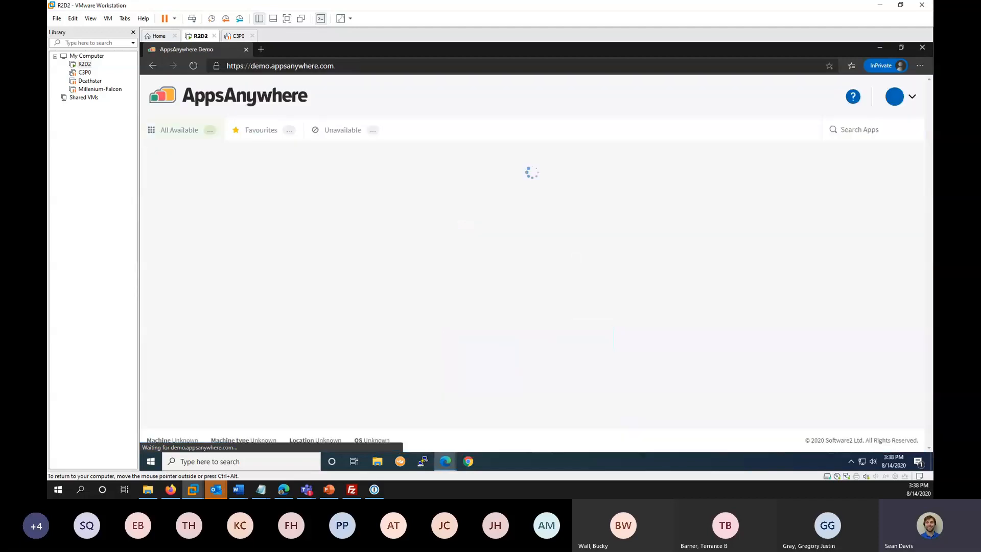